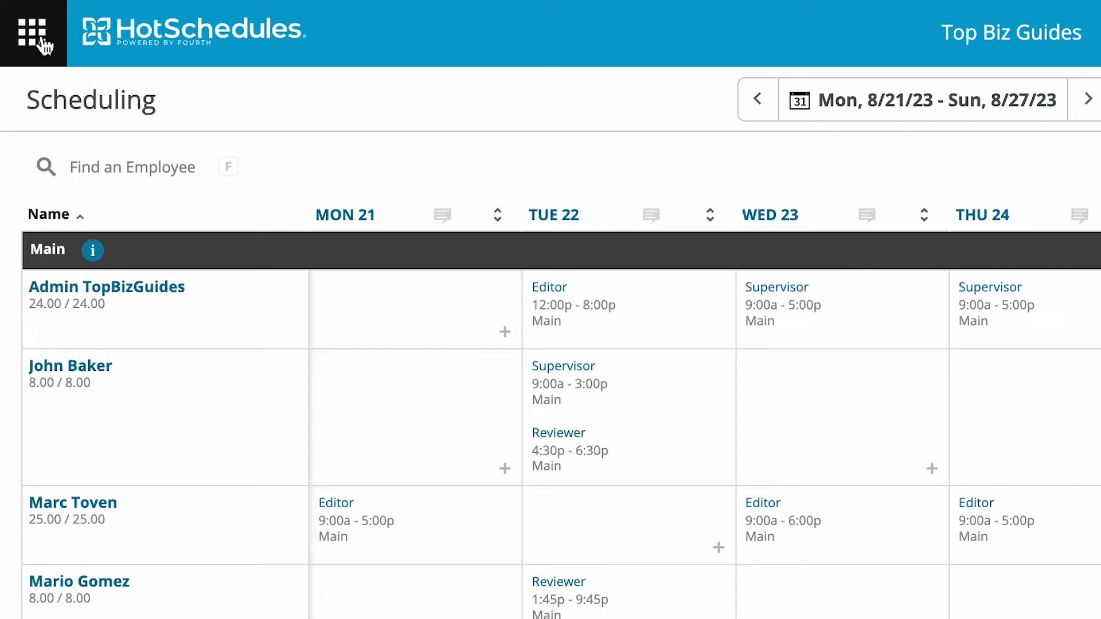
# Navigate from the main menu's Home section to Manage Time Off
pyautogui.click(33, 33)
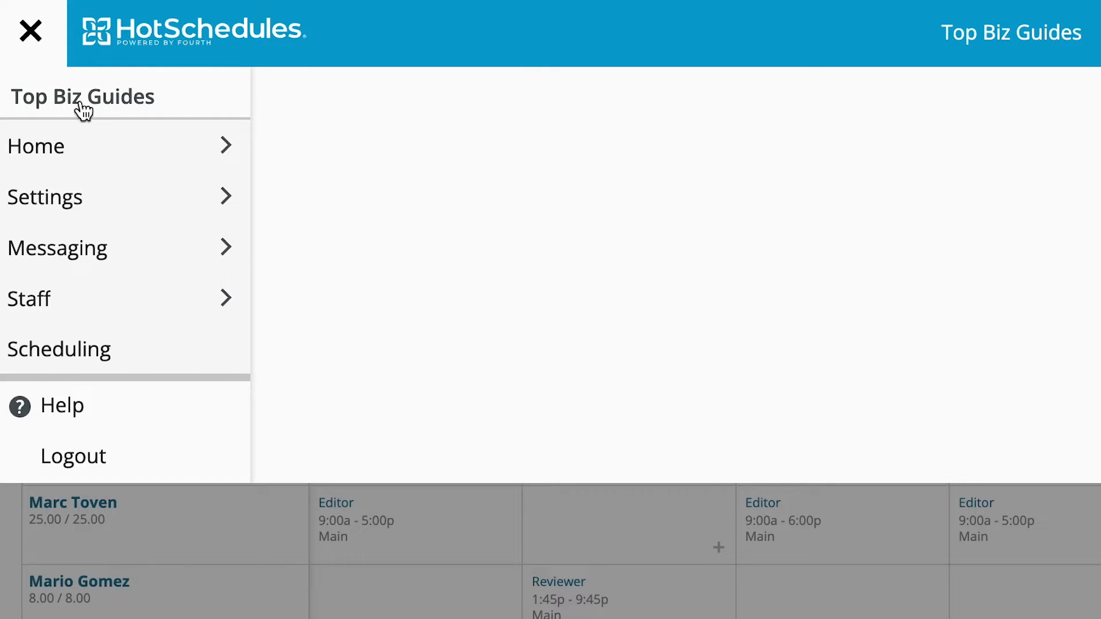
pyautogui.click(35, 146)
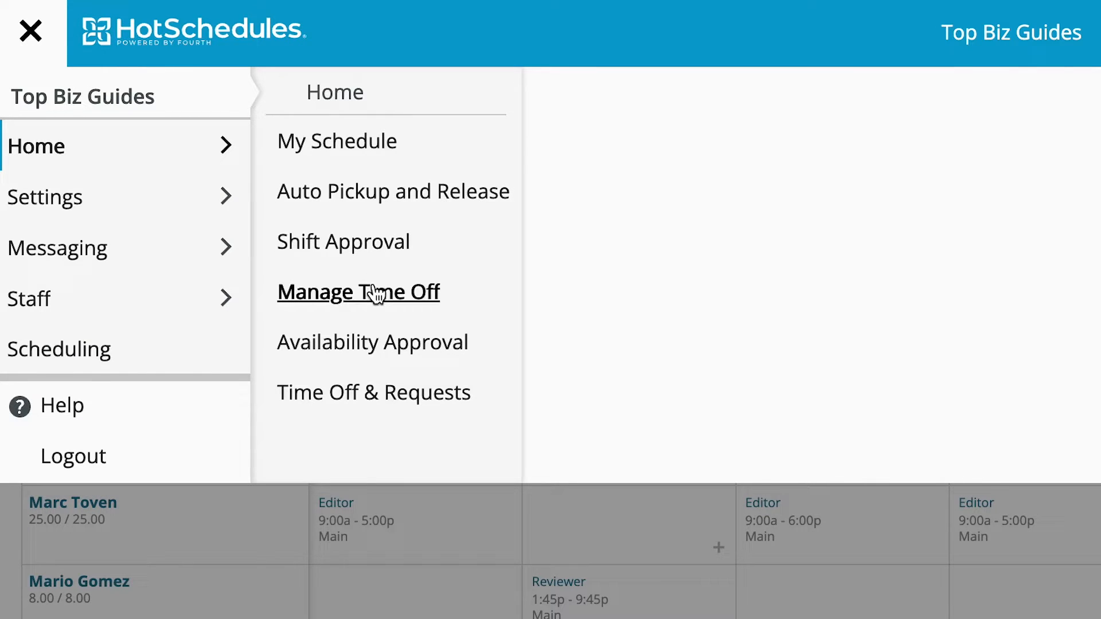
pyautogui.click(358, 291)
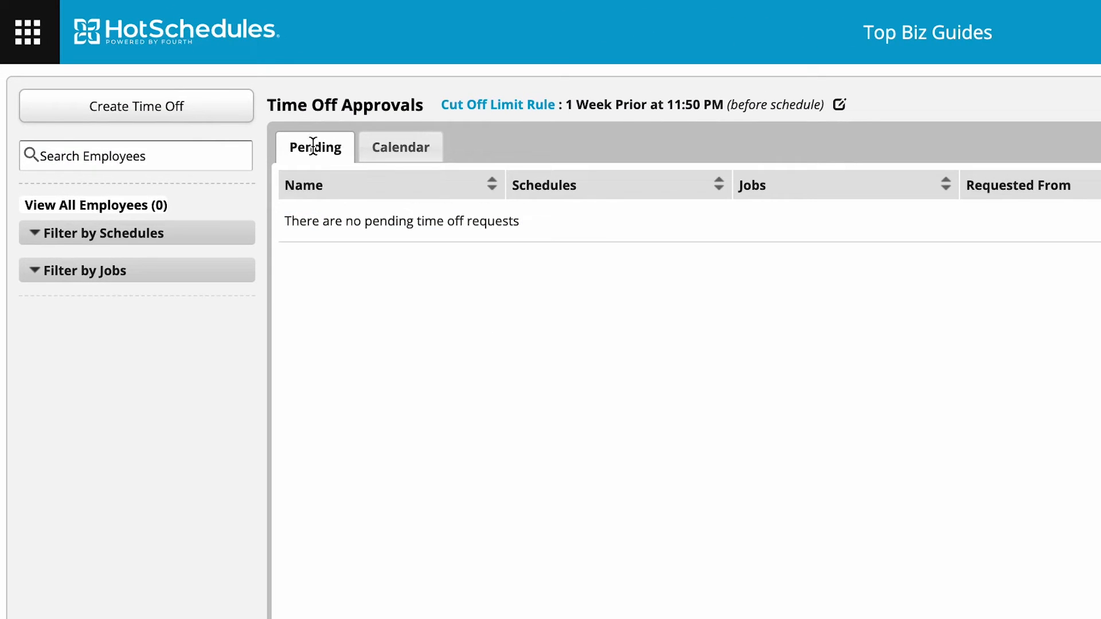
pyautogui.moveTo(347, 269)
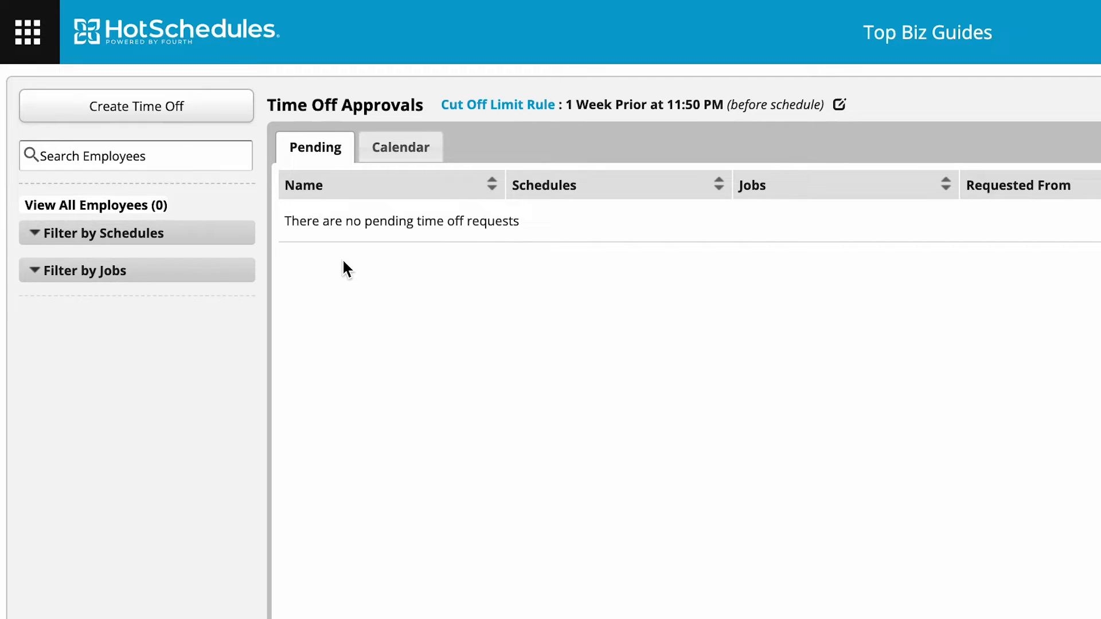
pyautogui.moveTo(481, 270)
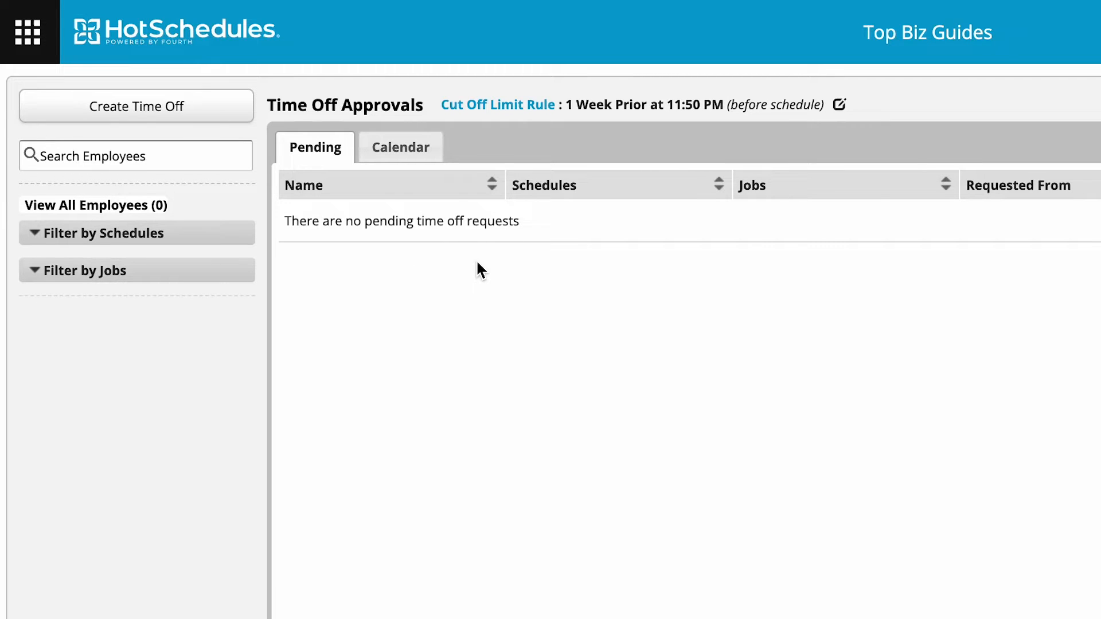
pyautogui.moveTo(565, 367)
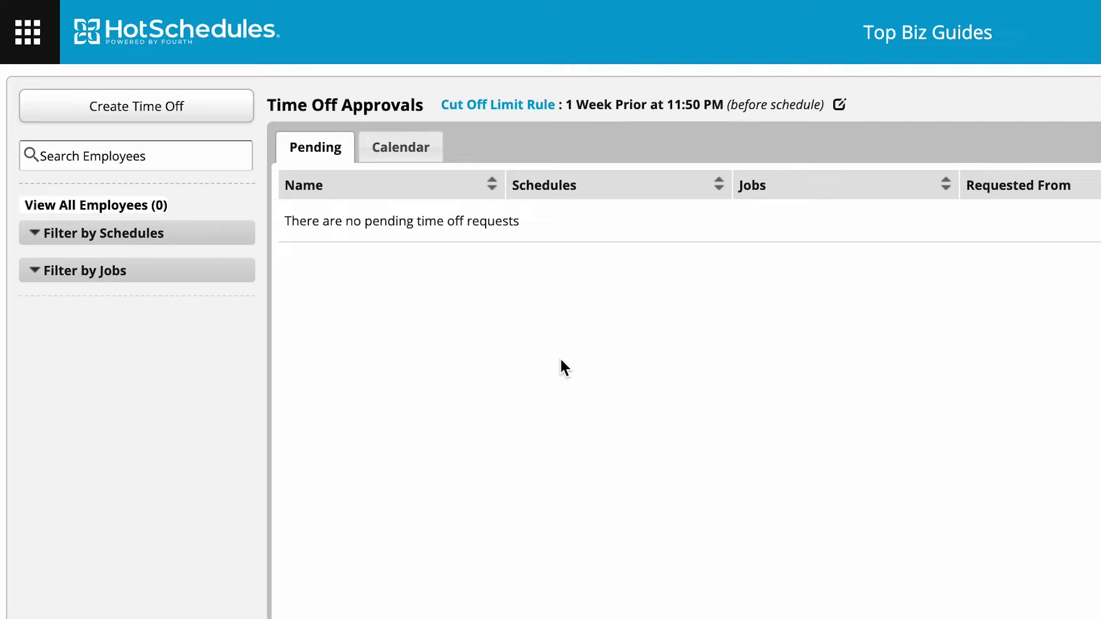
pyautogui.moveTo(470, 366)
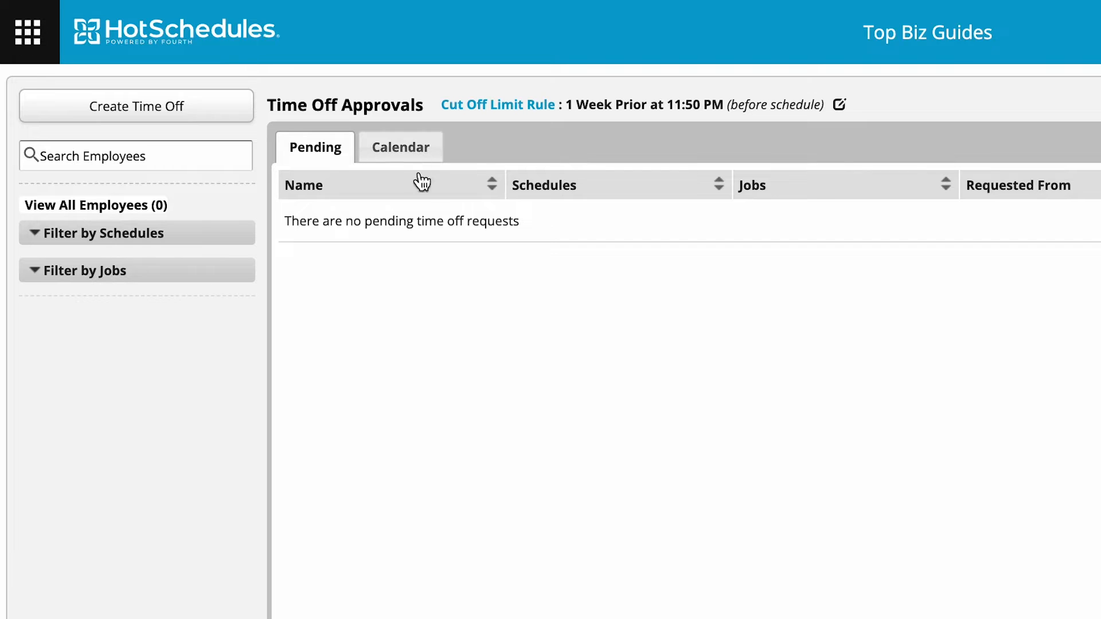
pyautogui.moveTo(181, 119)
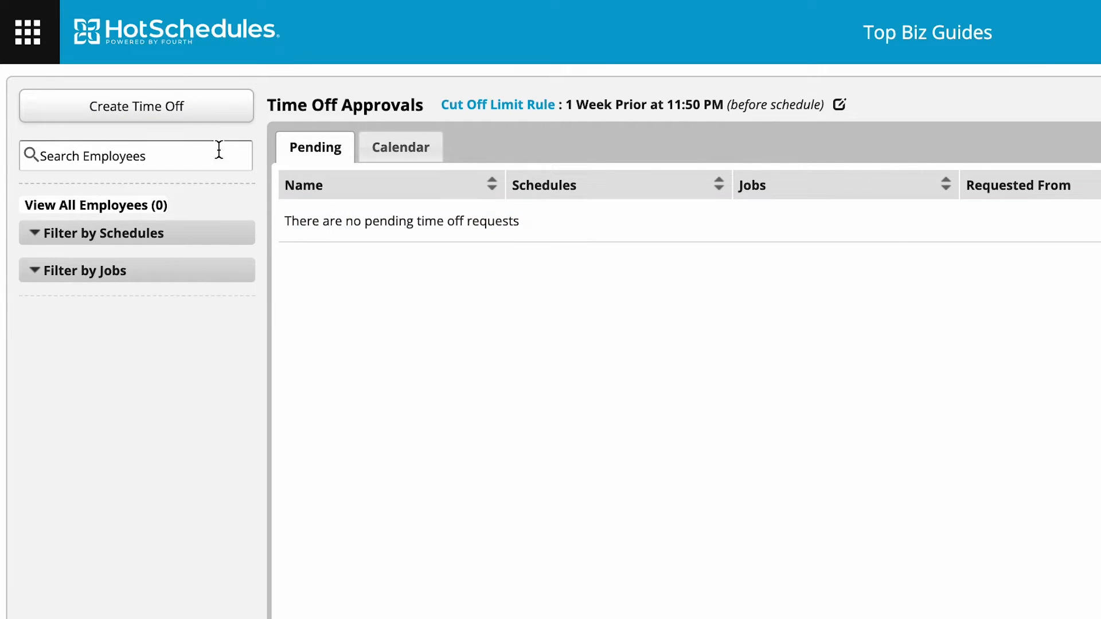
pyautogui.click(136, 106)
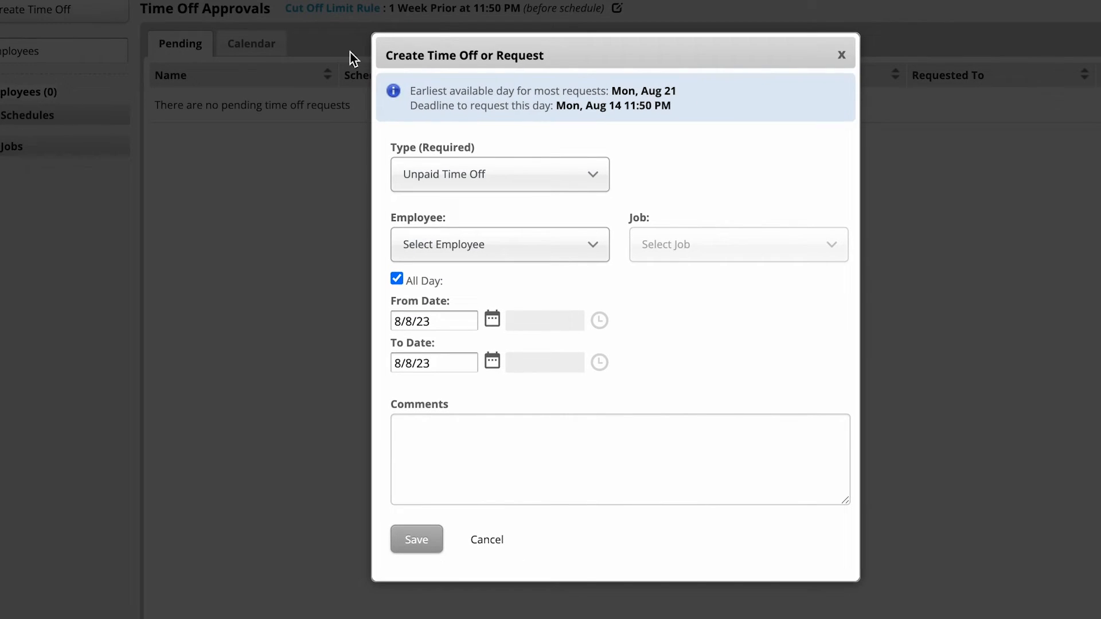
pyautogui.click(500, 174)
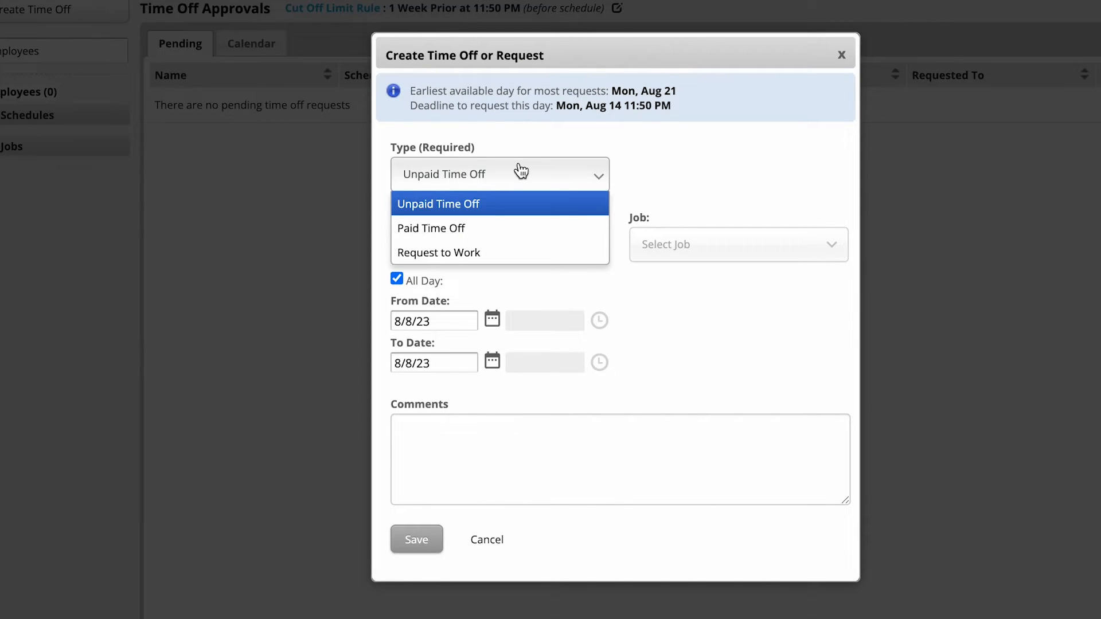
pyautogui.moveTo(523, 227)
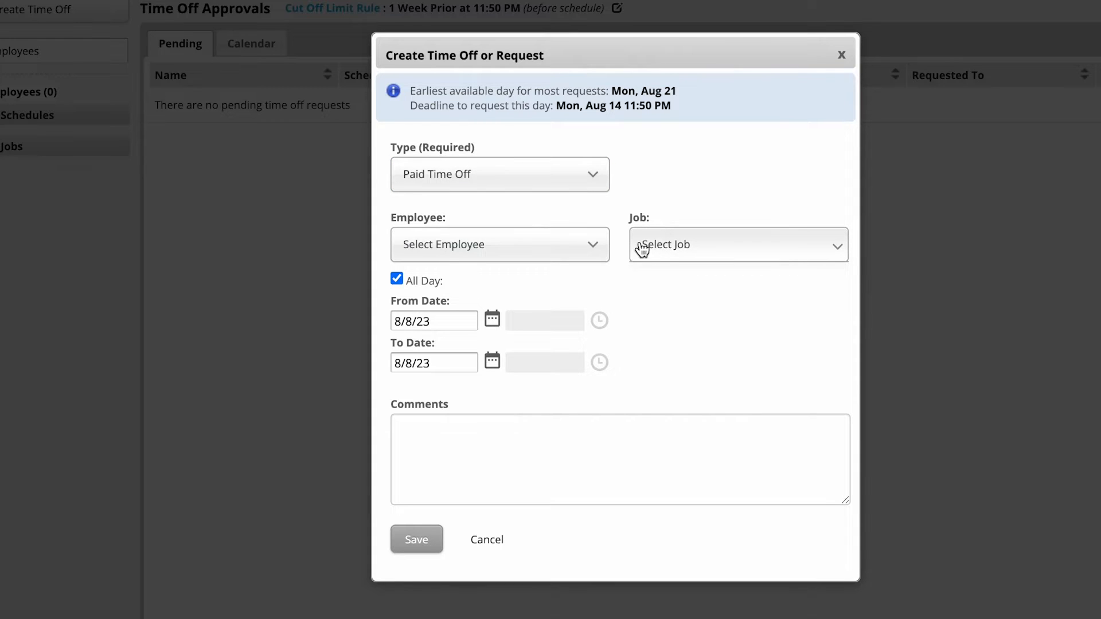
pyautogui.click(499, 244)
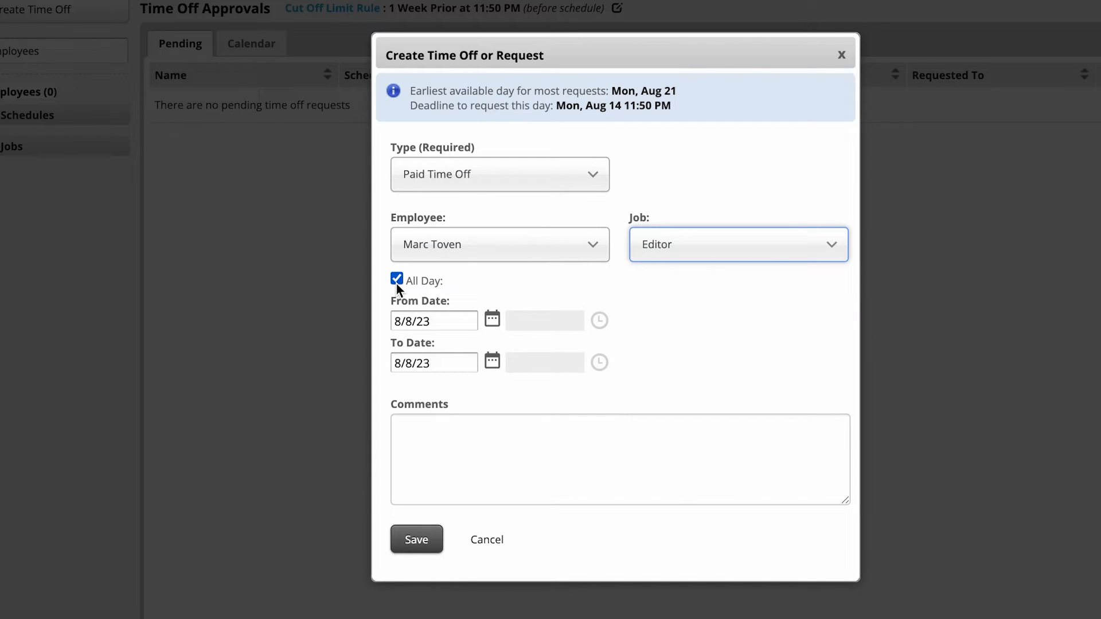
pyautogui.click(396, 280)
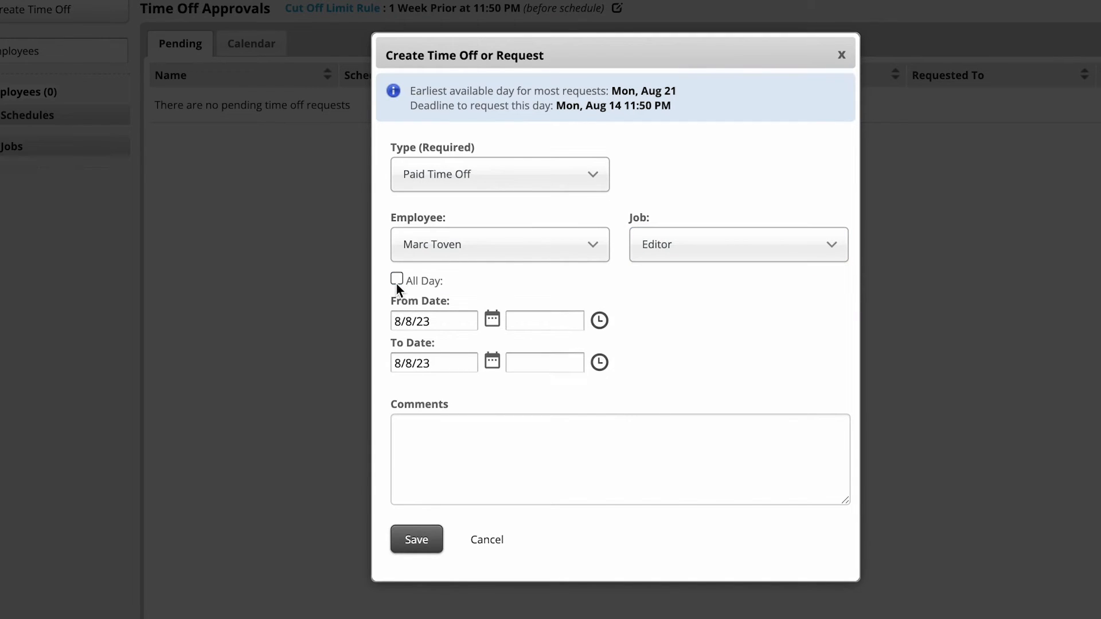
pyautogui.click(396, 280)
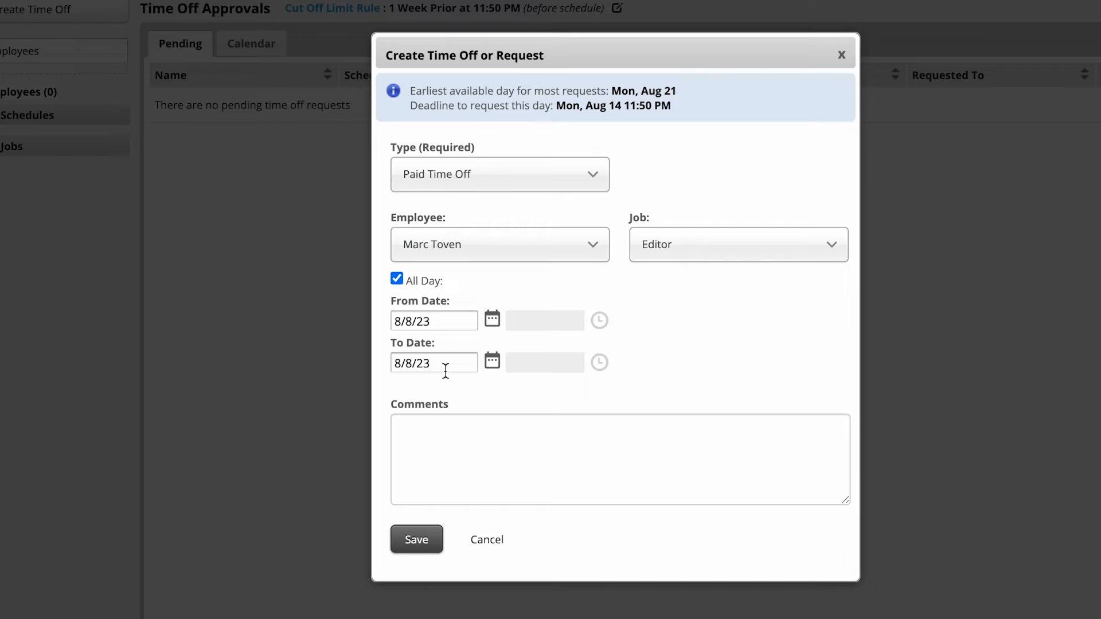
# Set the request to run 8/8/23 through 8/9/23 and save it
pyautogui.click(493, 362)
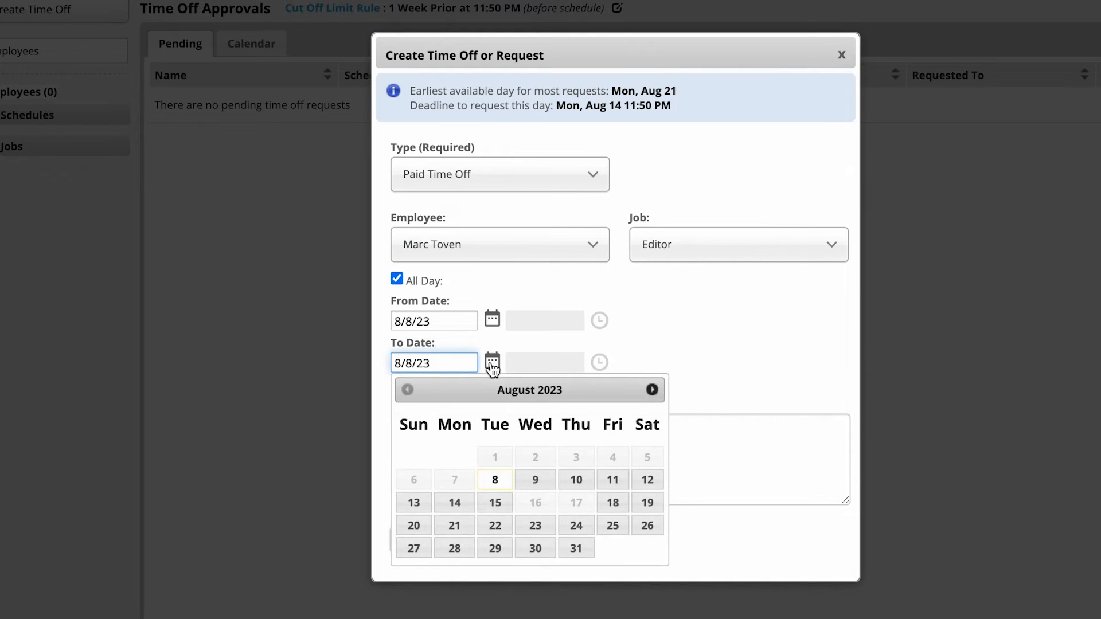
pyautogui.click(534, 480)
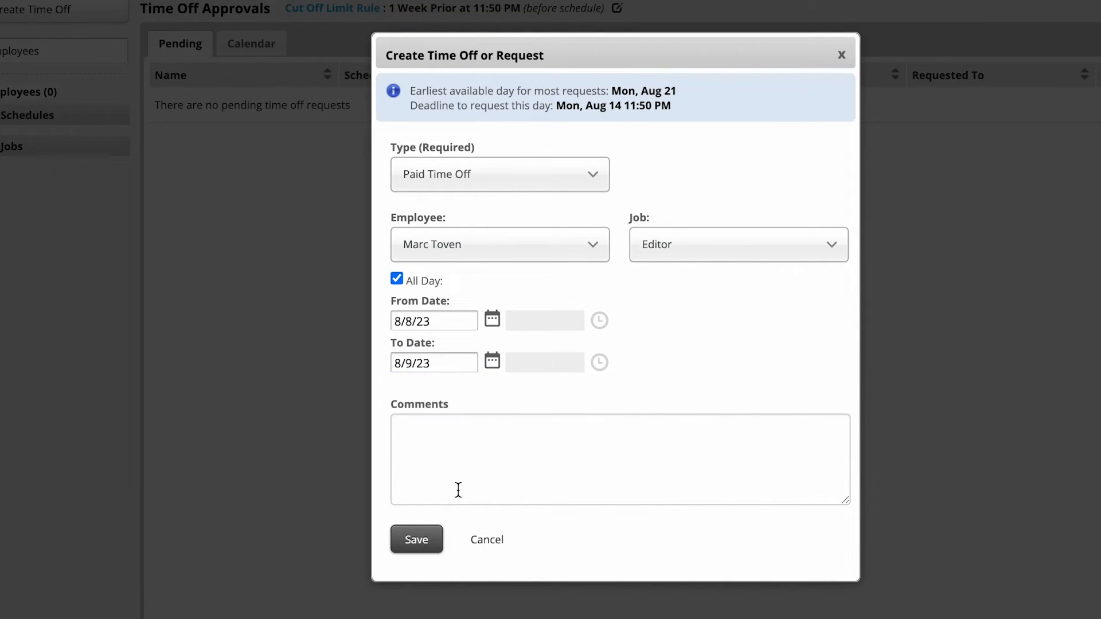
pyautogui.click(416, 539)
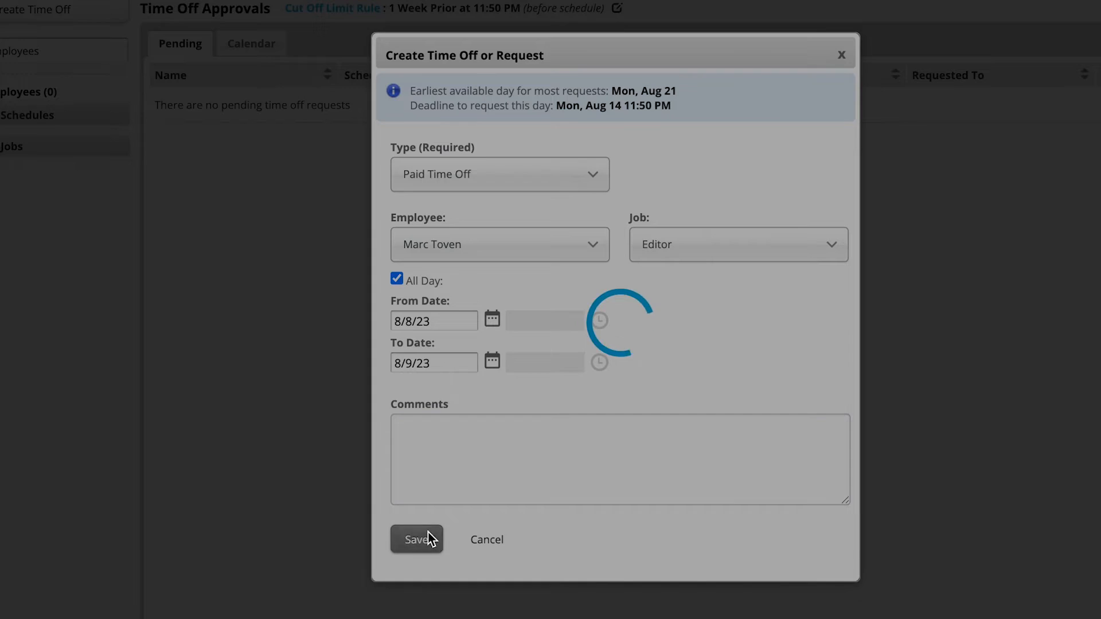
# Enter 8:00 hours for each of the two days and approve the request
pyautogui.click(415, 539)
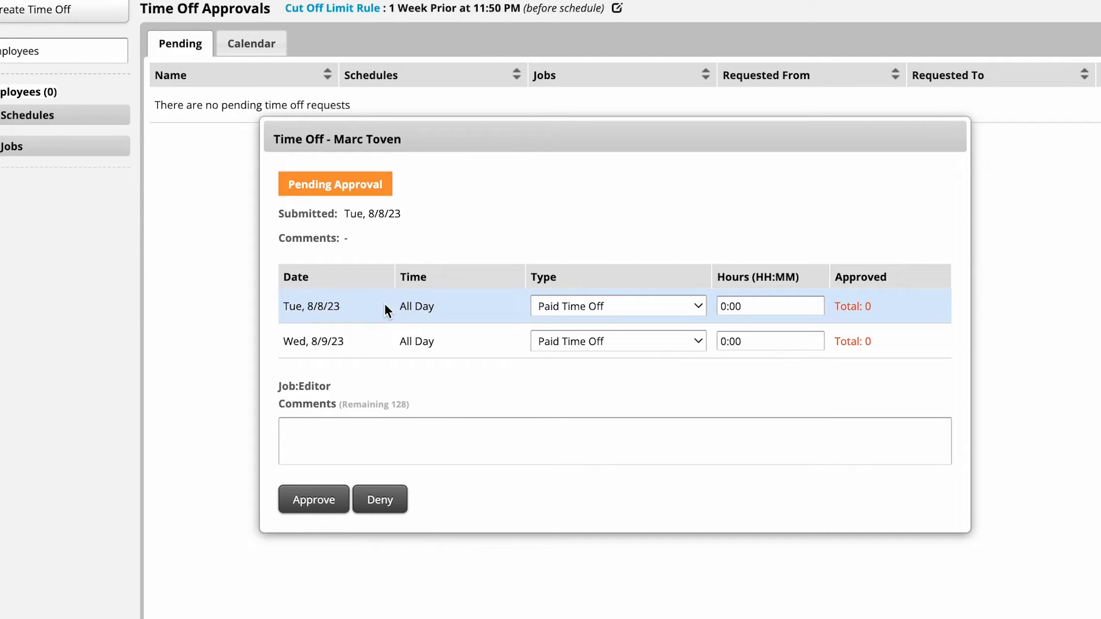
pyautogui.moveTo(295, 204)
pyautogui.write('8')
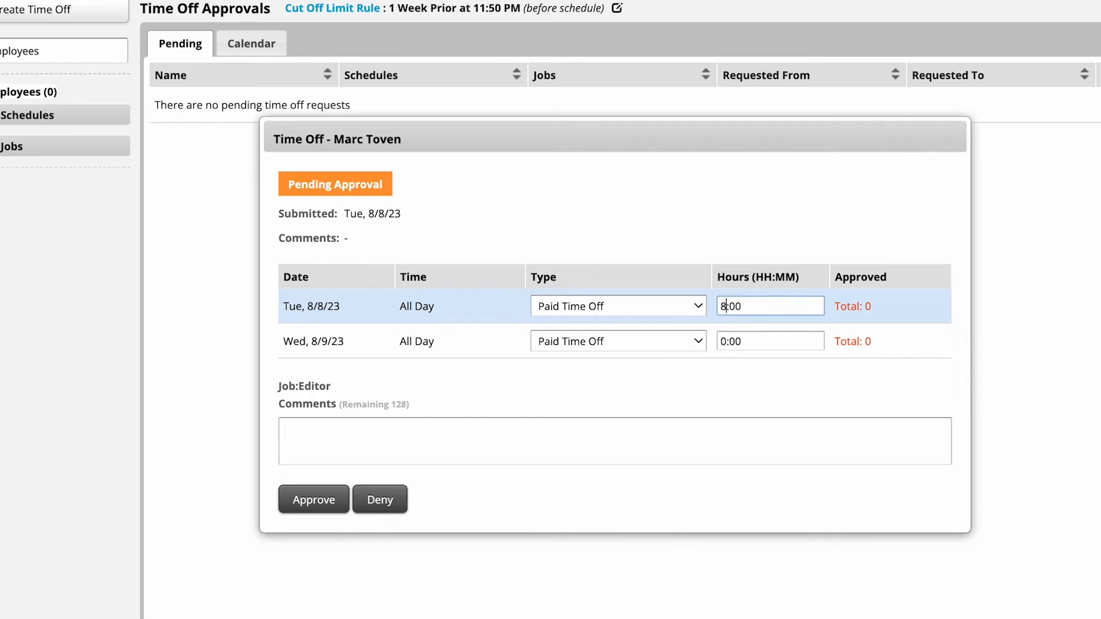
pyautogui.click(768, 317)
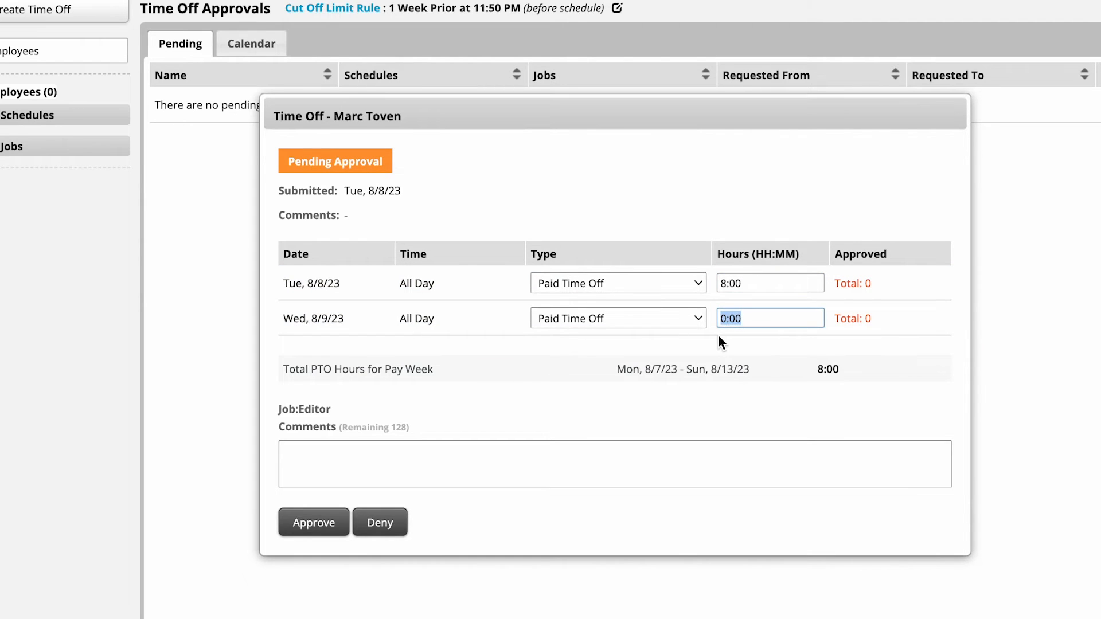
pyautogui.write('8:00')
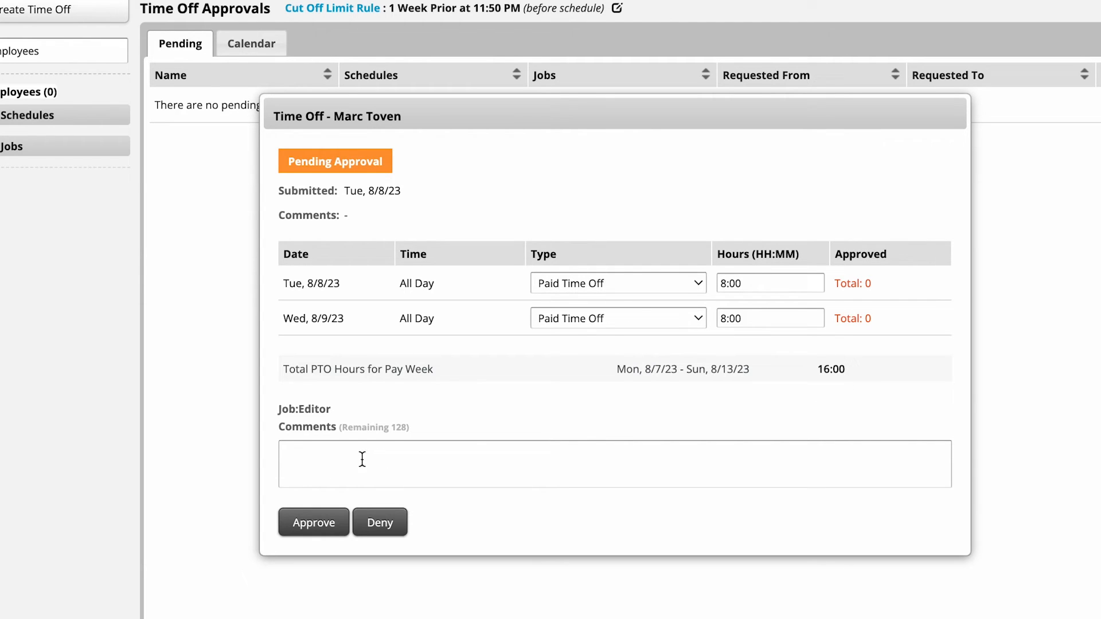
pyautogui.moveTo(377, 460)
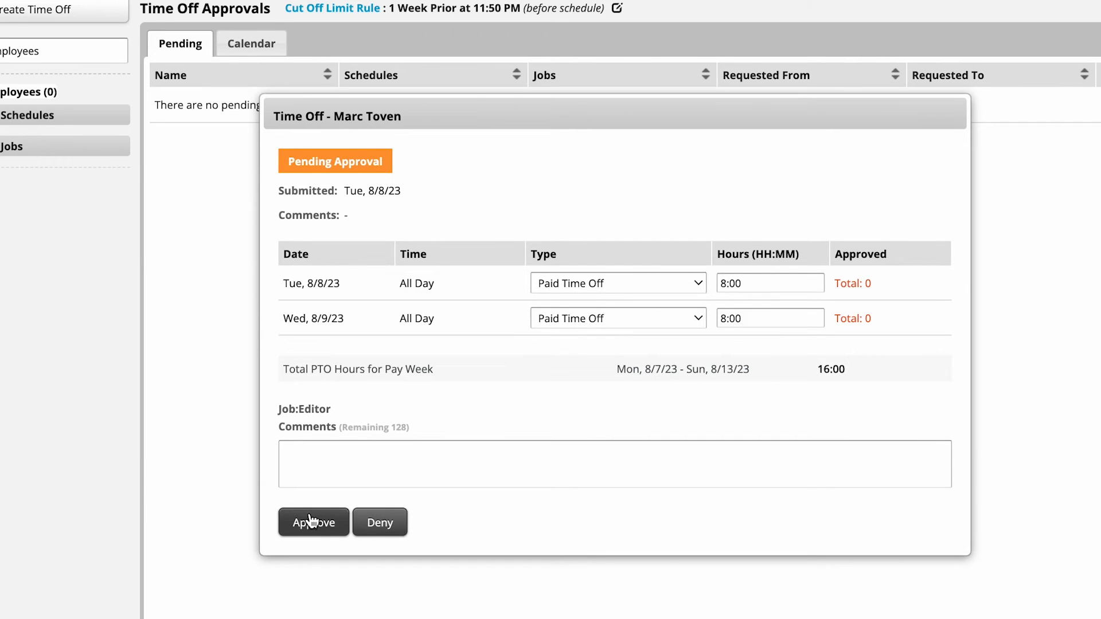
pyautogui.click(313, 523)
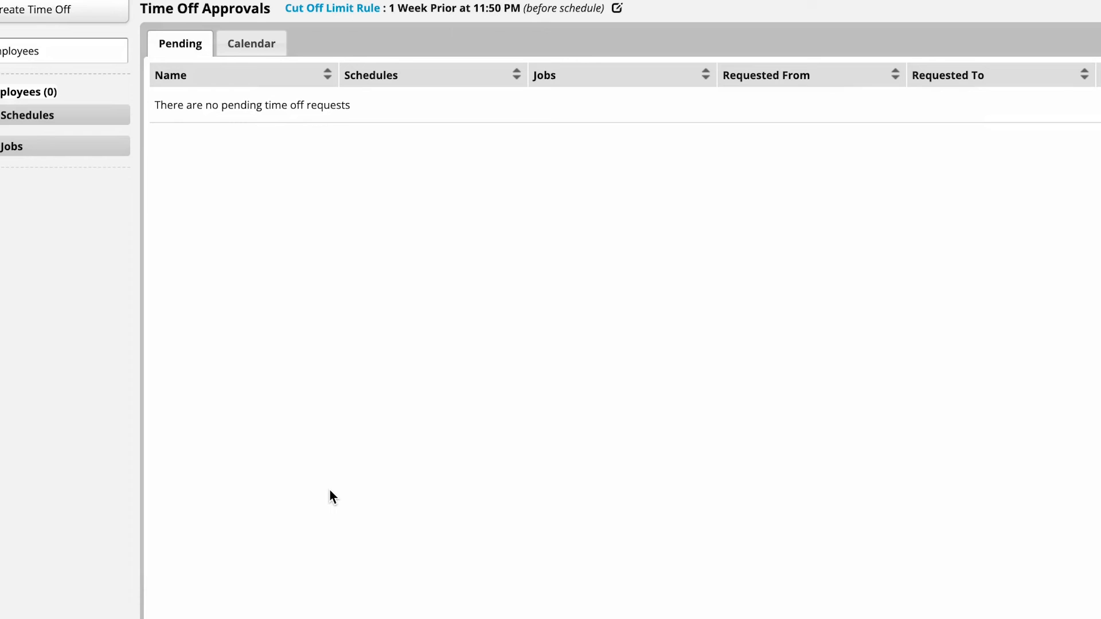
pyautogui.moveTo(295, 265)
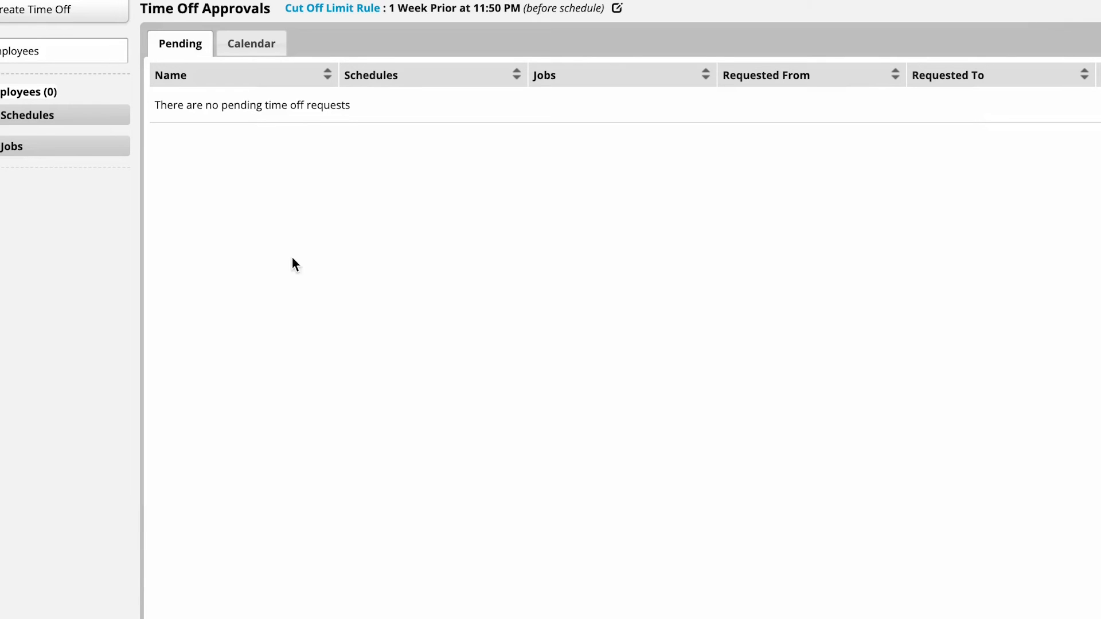
pyautogui.click(252, 42)
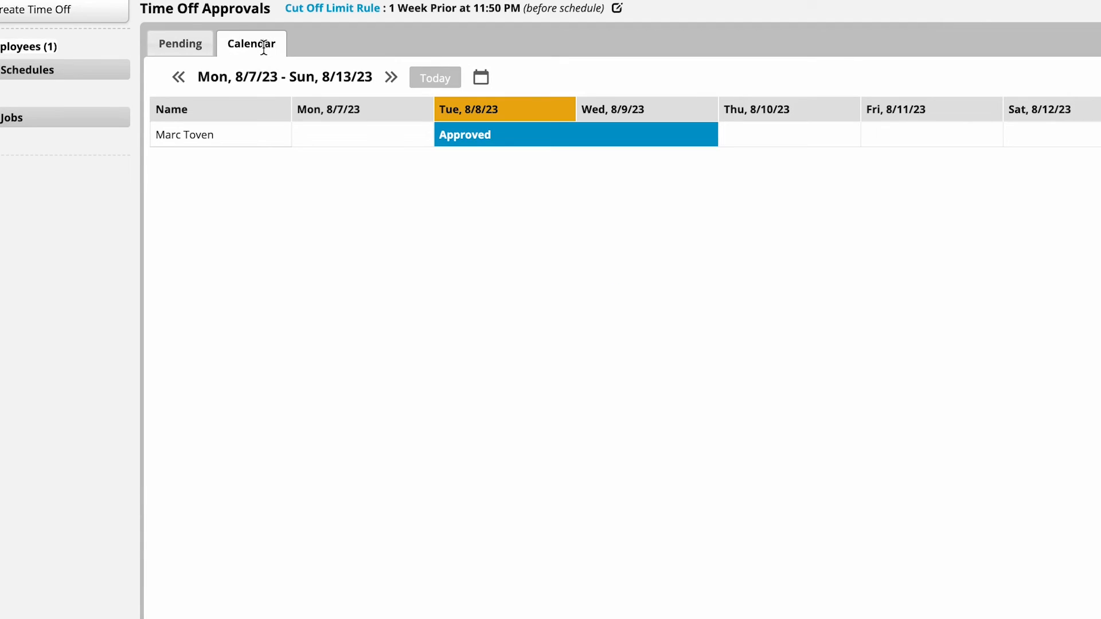
pyautogui.moveTo(463, 81)
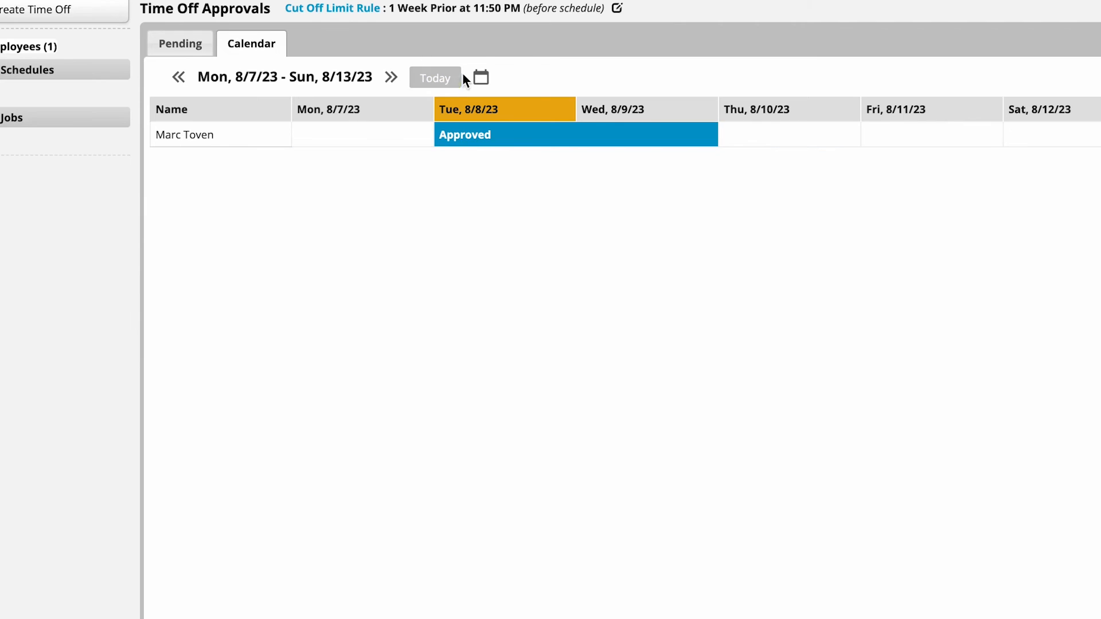
pyautogui.moveTo(493, 196)
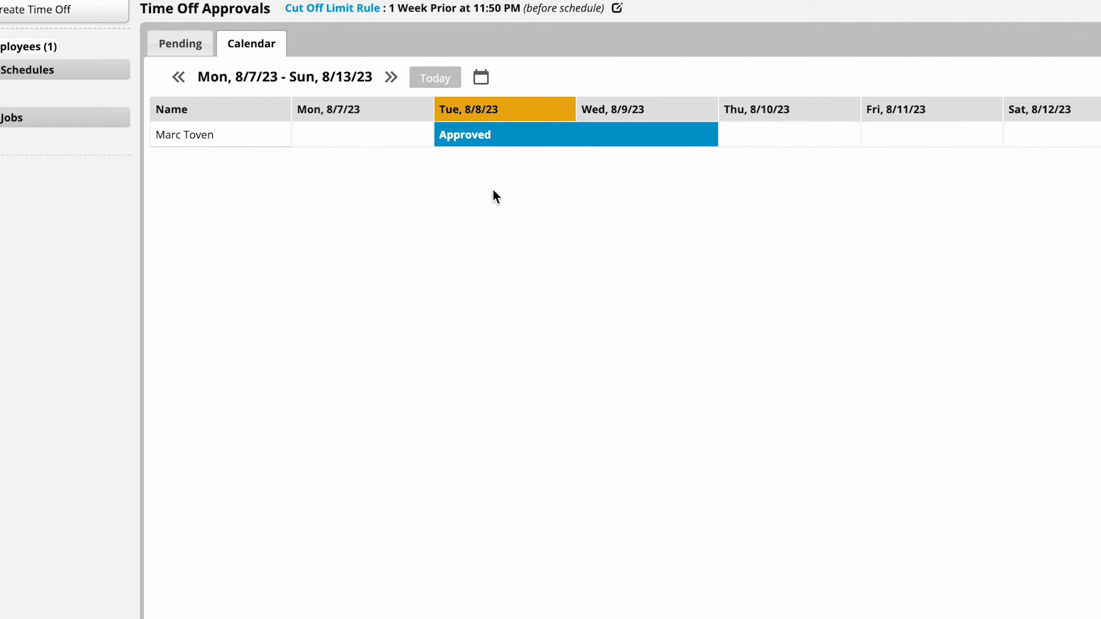
pyautogui.moveTo(531, 179)
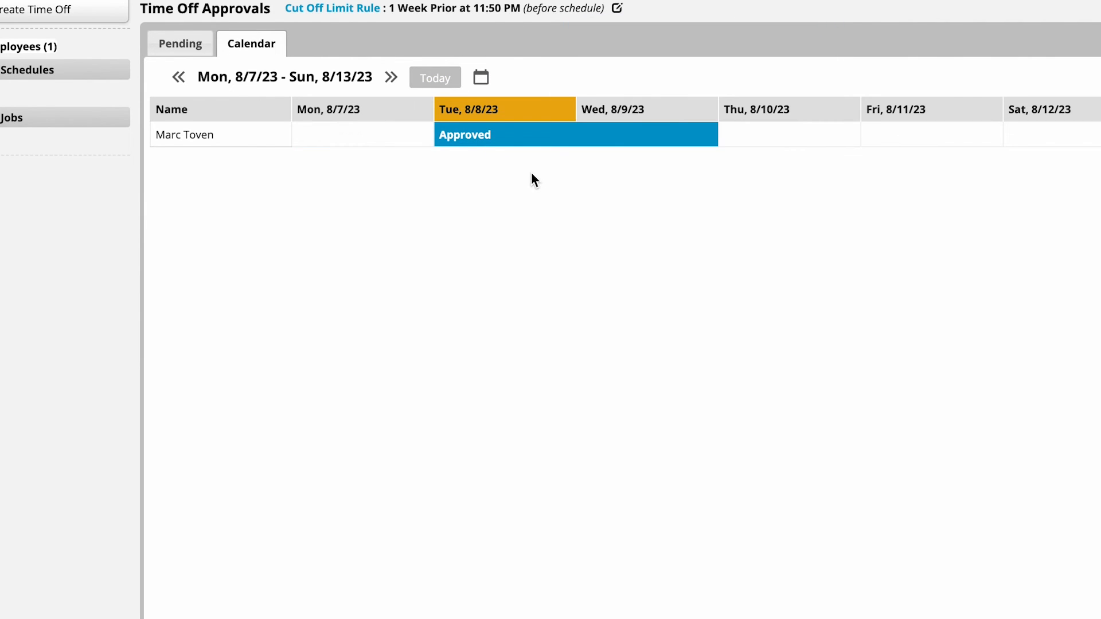
pyautogui.click(576, 134)
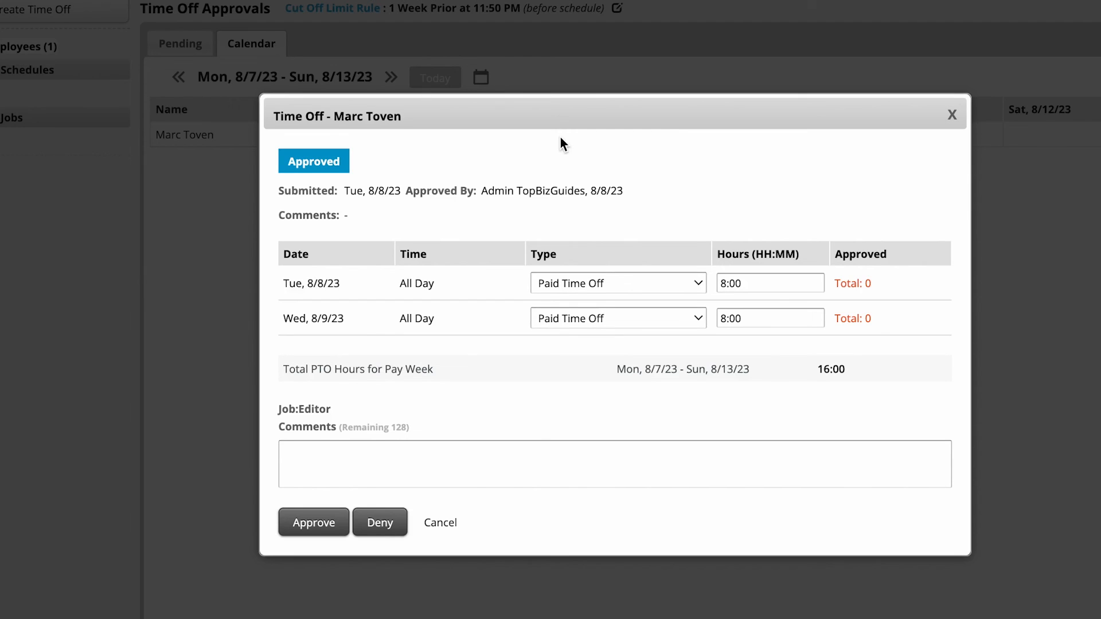
pyautogui.click(313, 523)
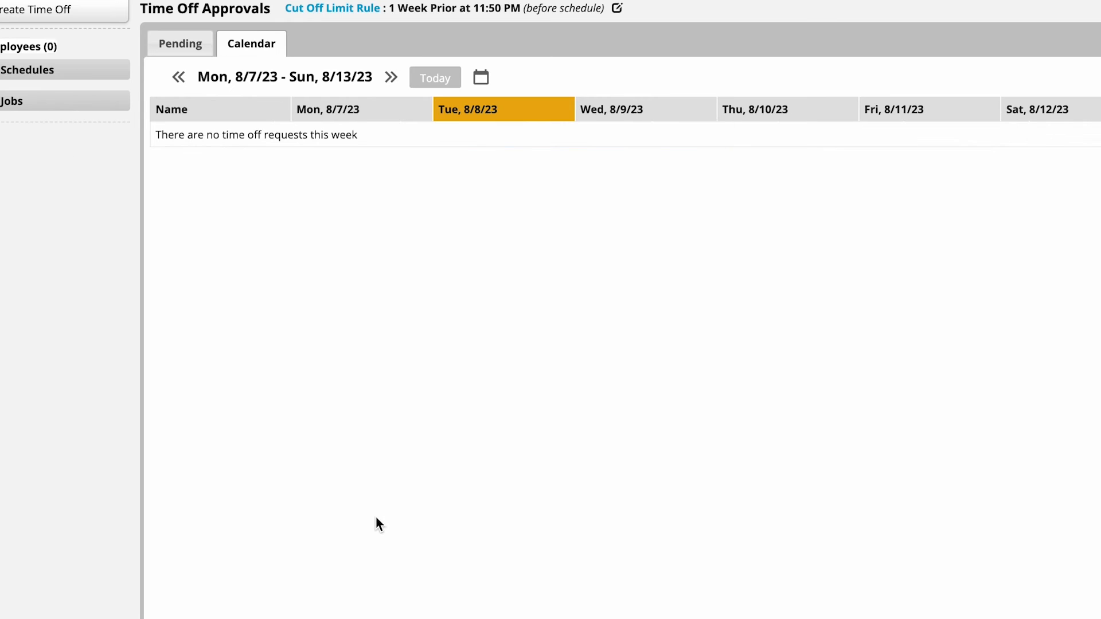
pyautogui.moveTo(487, 165)
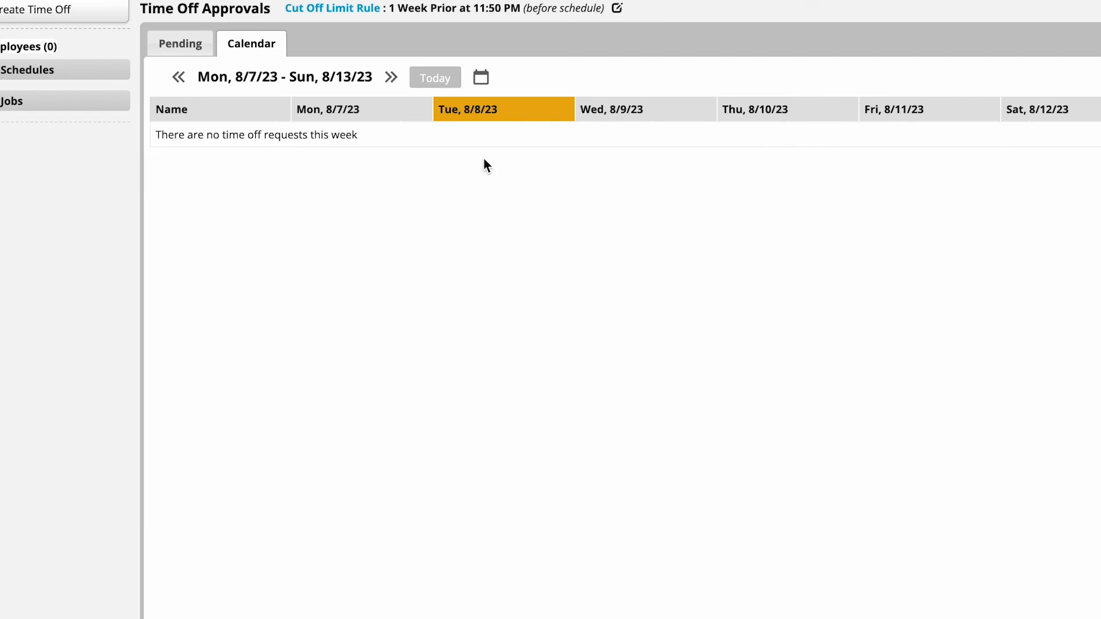
pyautogui.moveTo(484, 228)
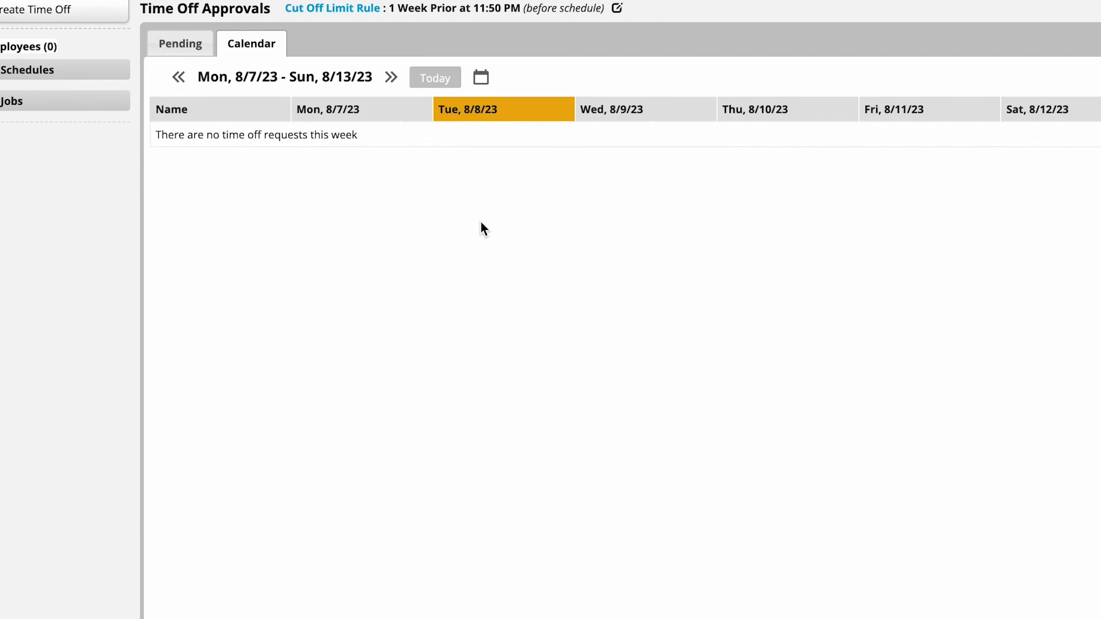